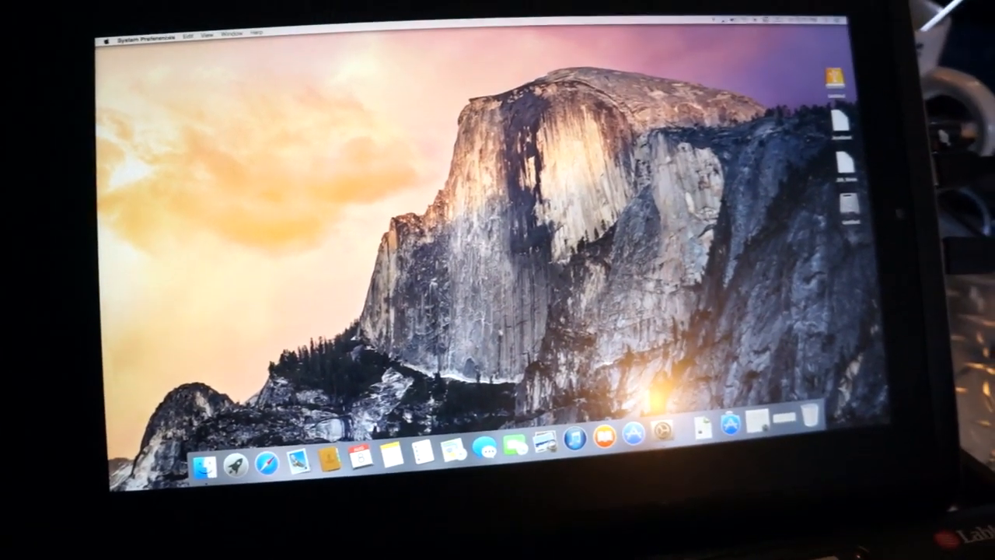
Reach System Preferences from the Apple menu and show the built-in display's resolution settings.
{"action": "left_click", "coordinate": [902, 19]}
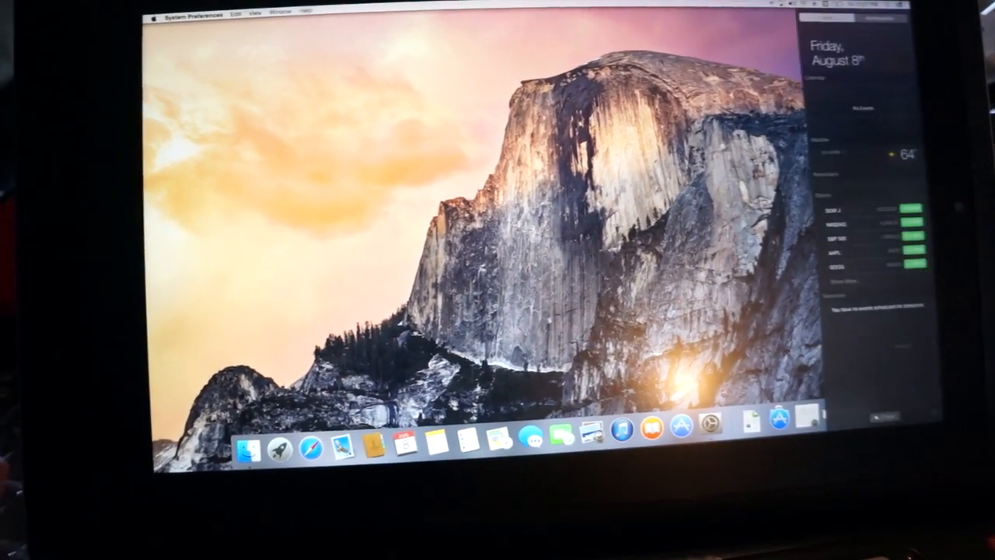
{"action": "left_click", "coordinate": [146, 14]}
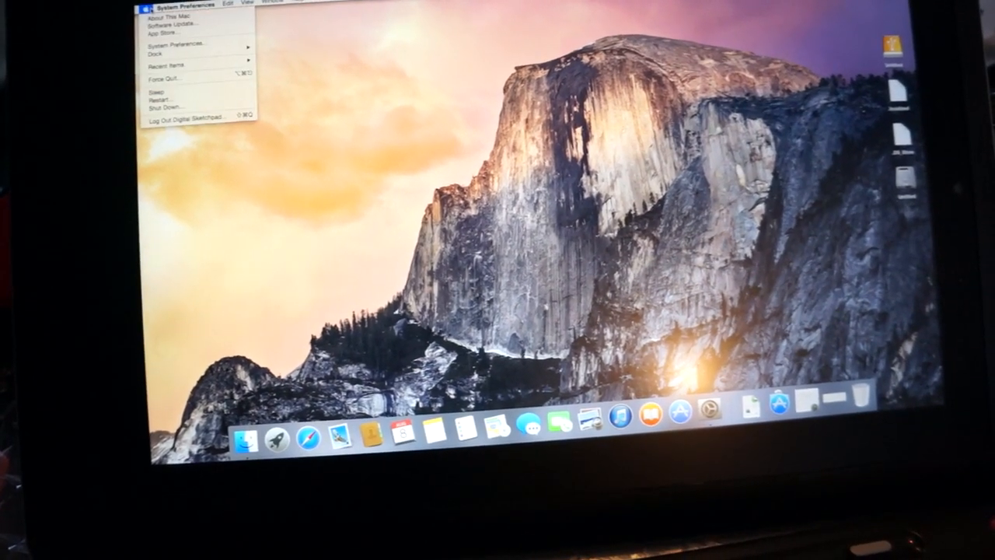
{"action": "left_click", "coordinate": [267, 4]}
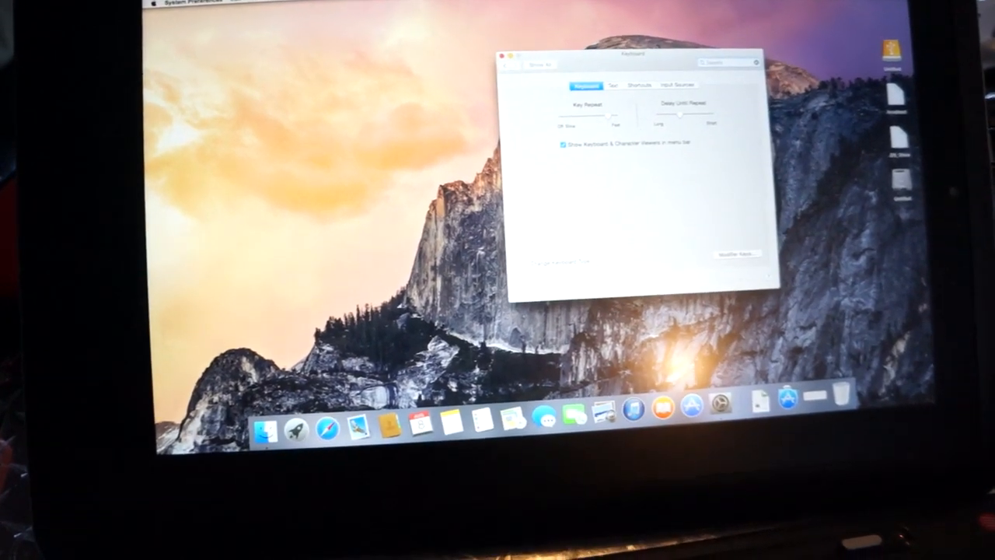
{"action": "left_click", "coordinate": [527, 63]}
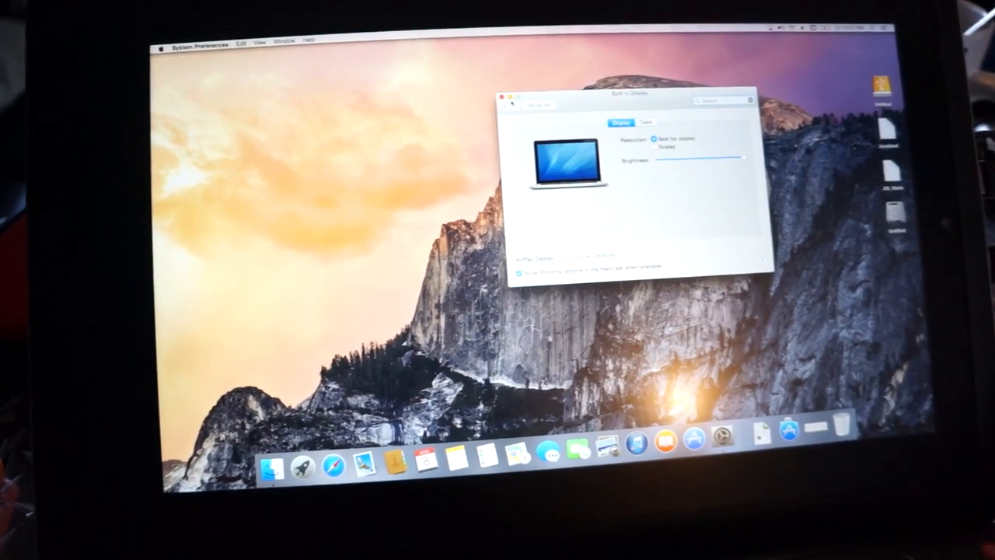
{"action": "left_click", "coordinate": [522, 102]}
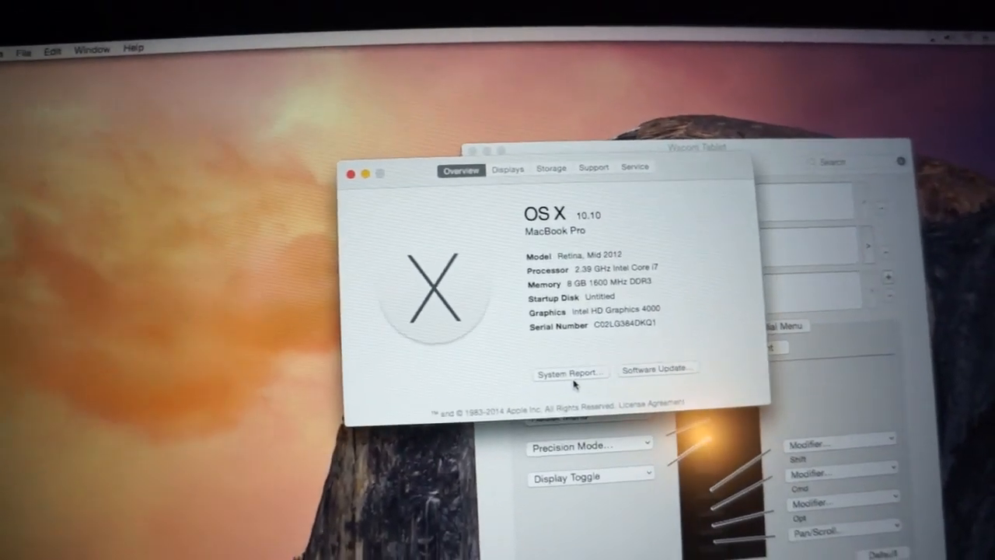
Bring up the full System Report and list the connected USB hardware.
{"action": "left_click", "coordinate": [550, 374]}
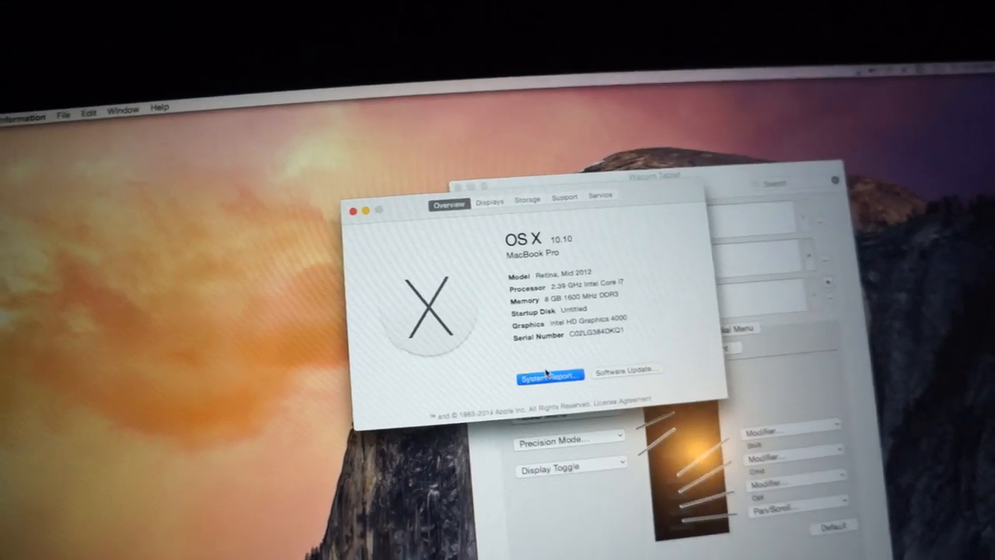
{"action": "left_click", "coordinate": [547, 375]}
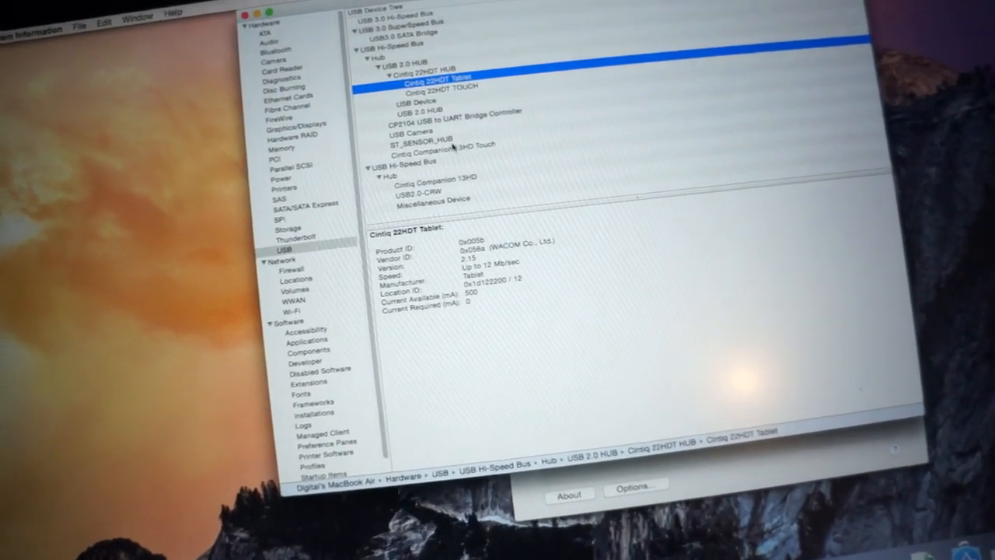
Inspect the Cintiq Companion 13HD Touch, Cintiq Companion 13HD and CP2104 UART bridge entries.
{"action": "left_click", "coordinate": [454, 230]}
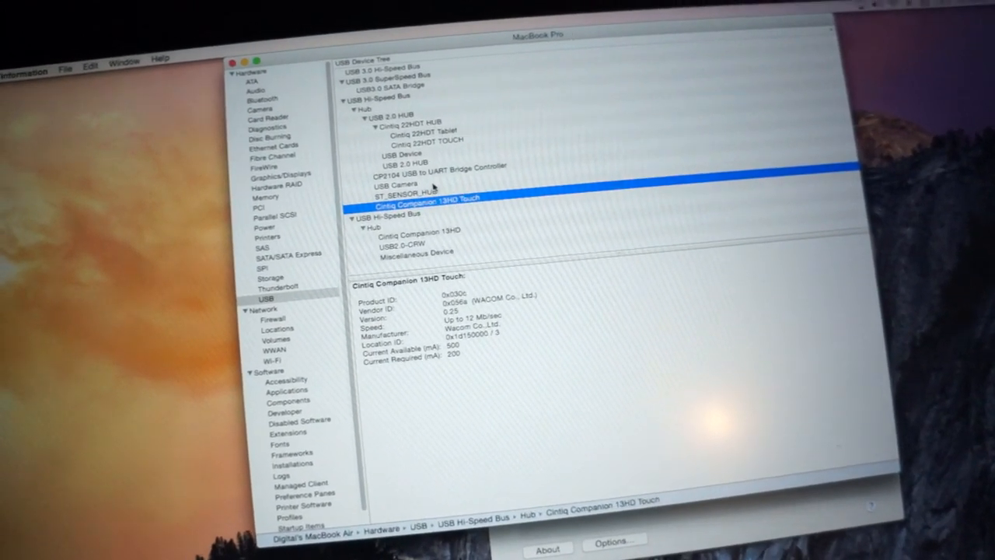
{"action": "left_click", "coordinate": [416, 230]}
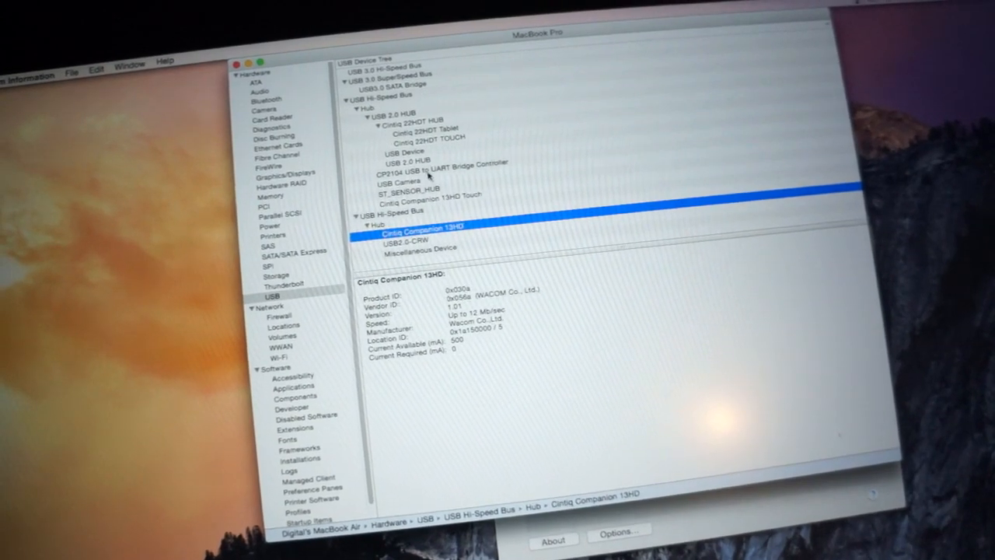
{"action": "left_click", "coordinate": [423, 173]}
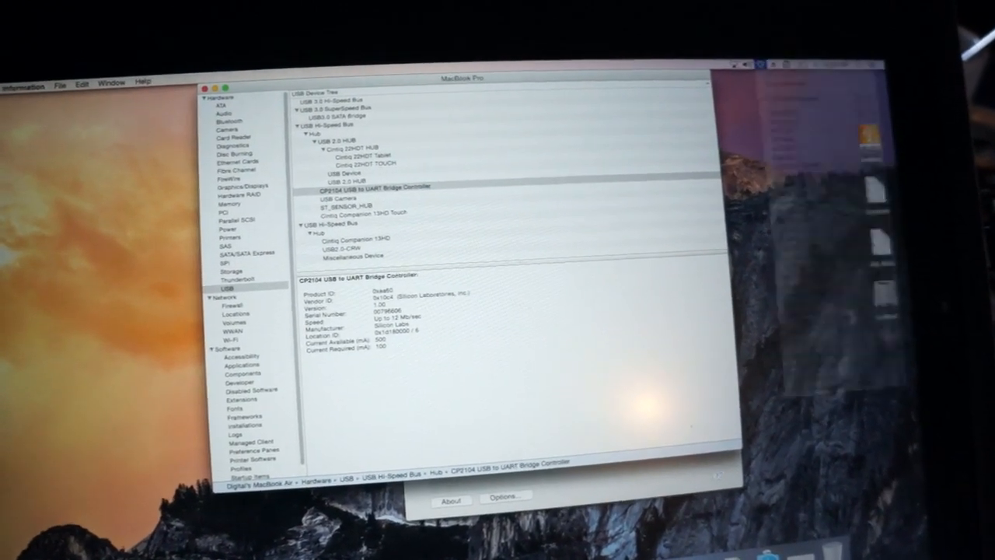
Confirm the eject menu reports No Drives, then bring up the volume adjustment.
{"action": "left_click", "coordinate": [625, 180]}
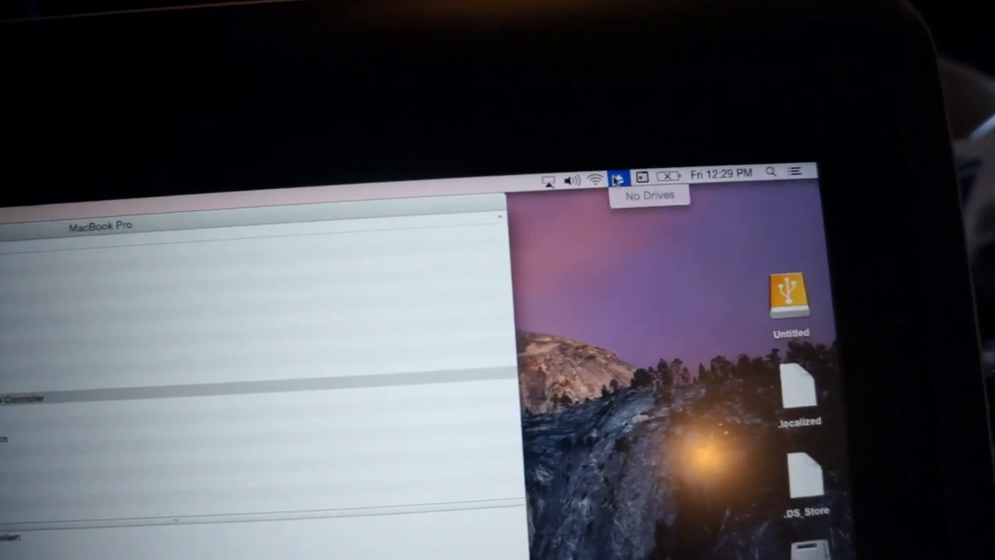
{"action": "left_click", "coordinate": [575, 174]}
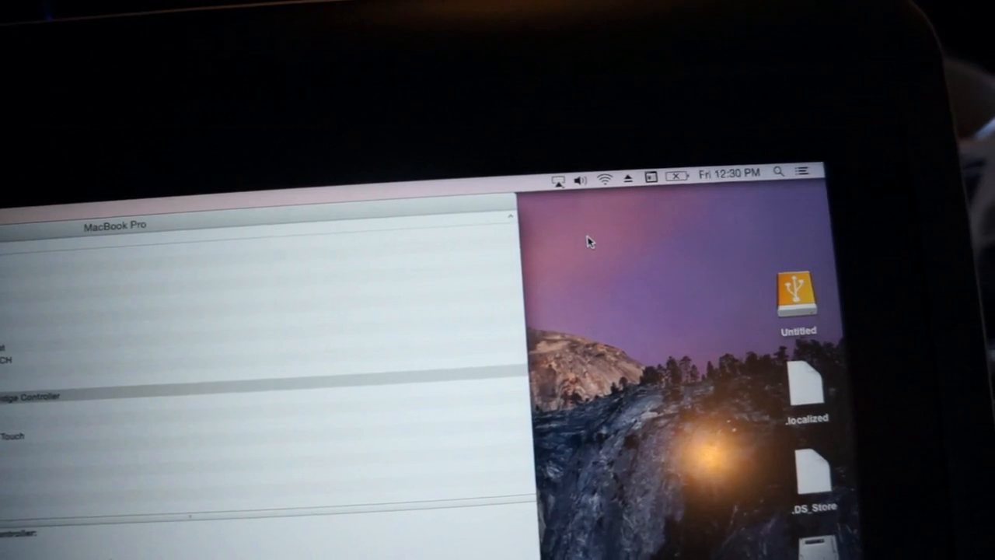
{"action": "left_click", "coordinate": [578, 179]}
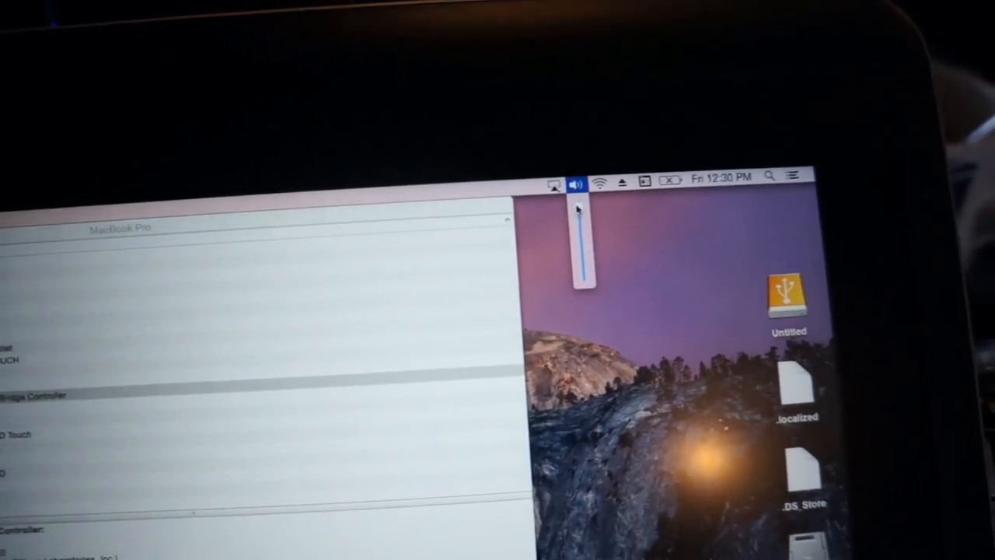